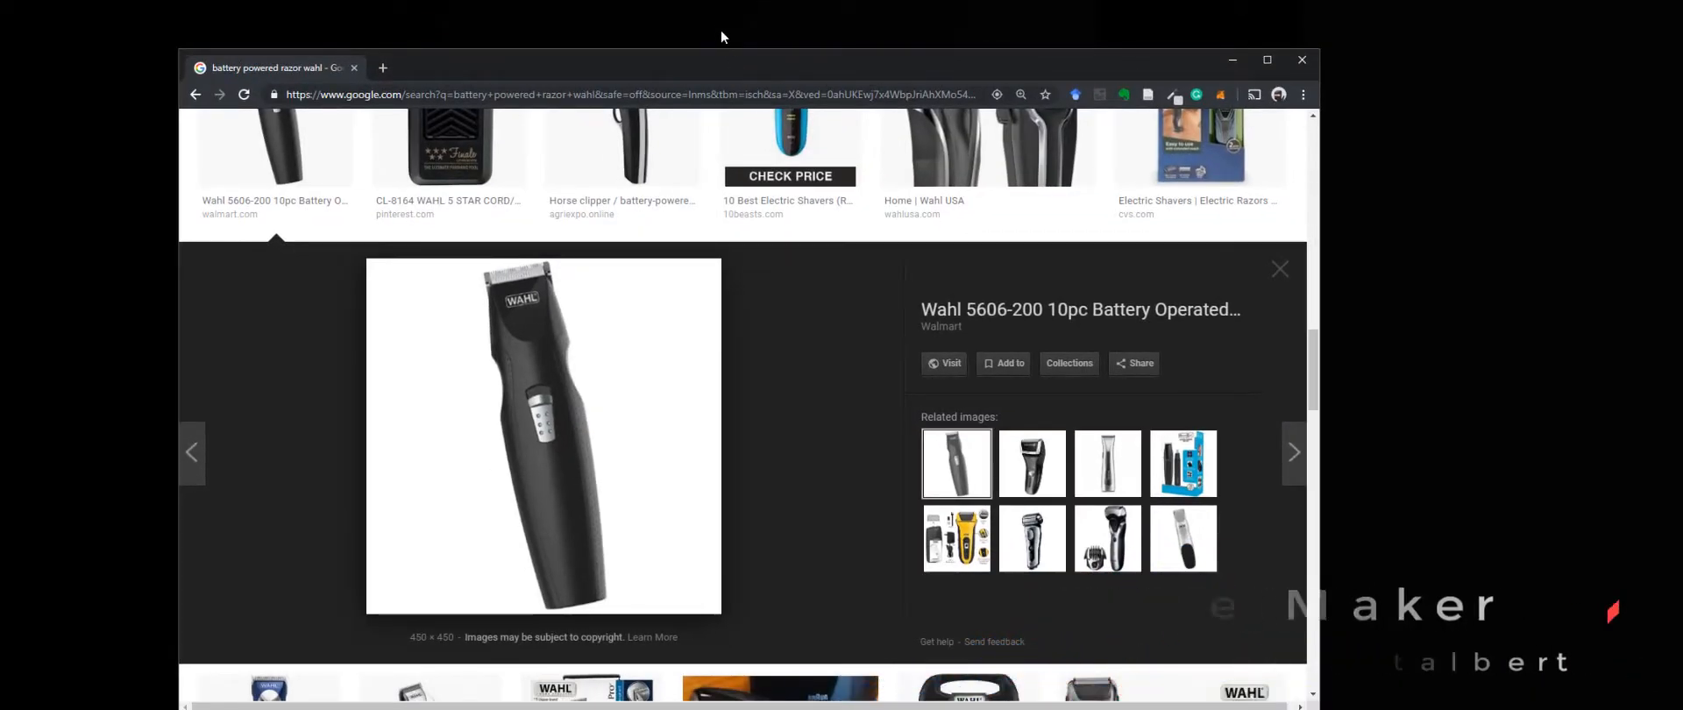
pyautogui.moveTo(756, 129)
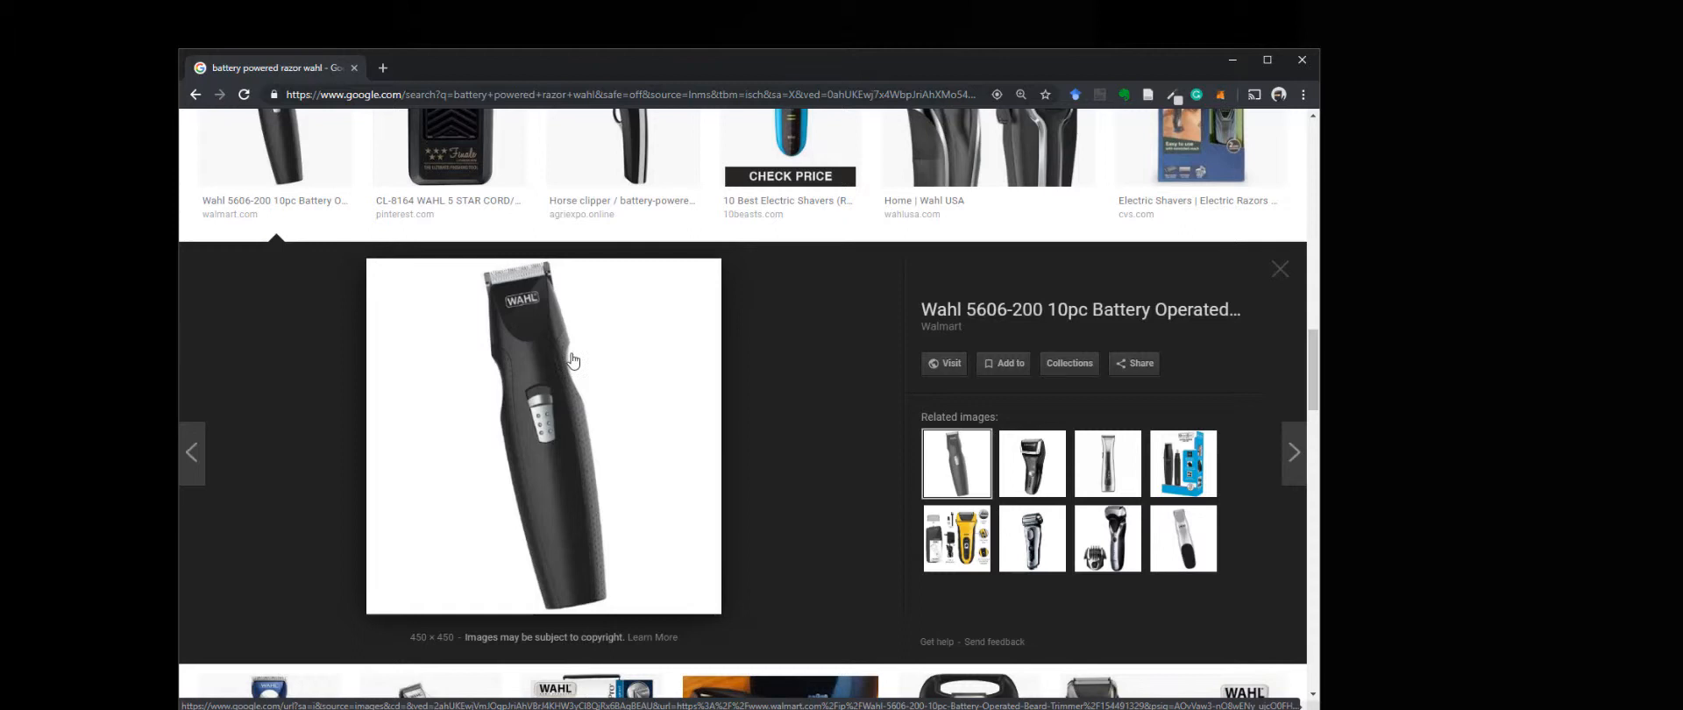
pyautogui.moveTo(542, 318)
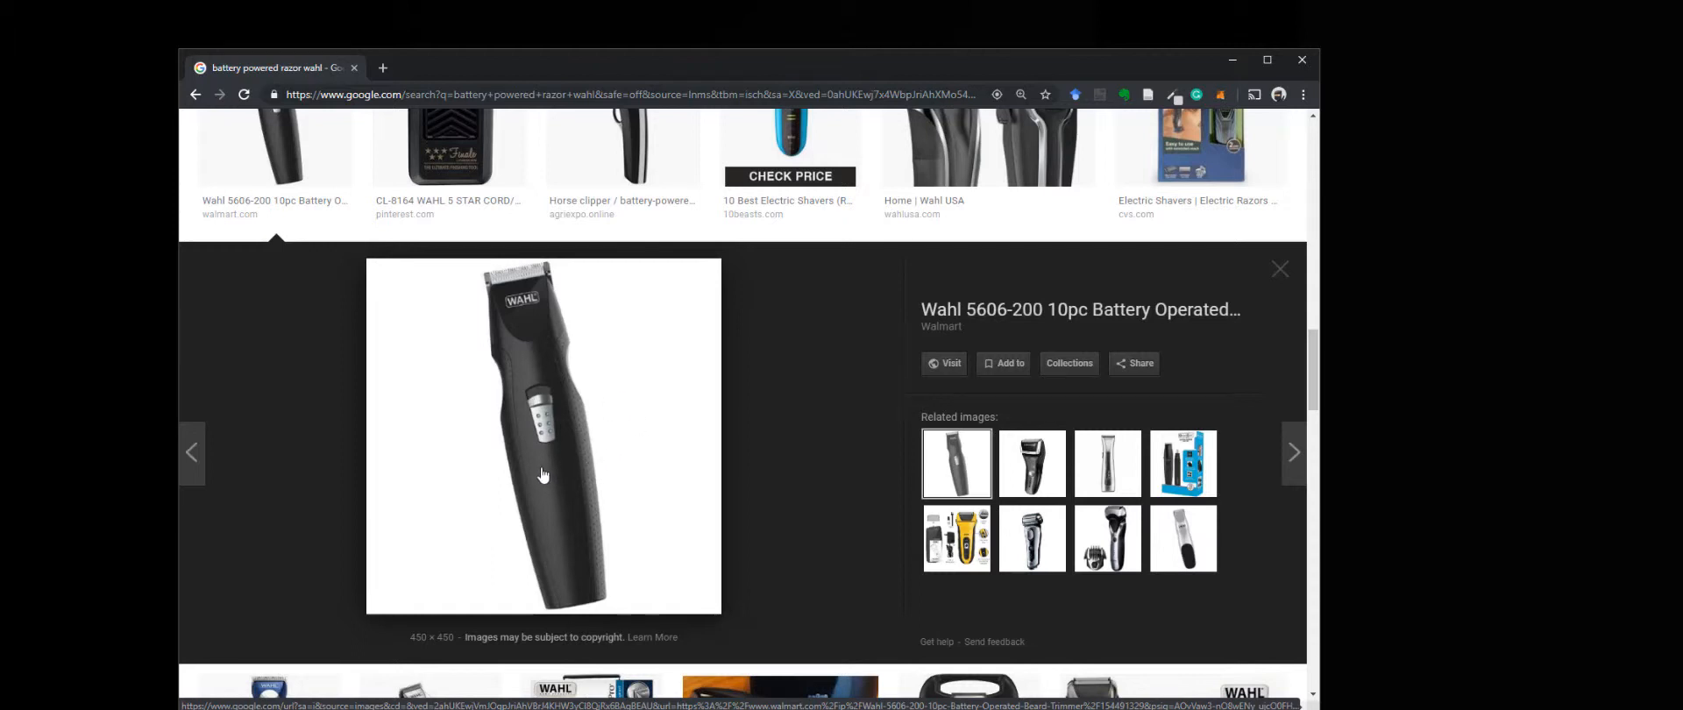
pyautogui.moveTo(537, 466)
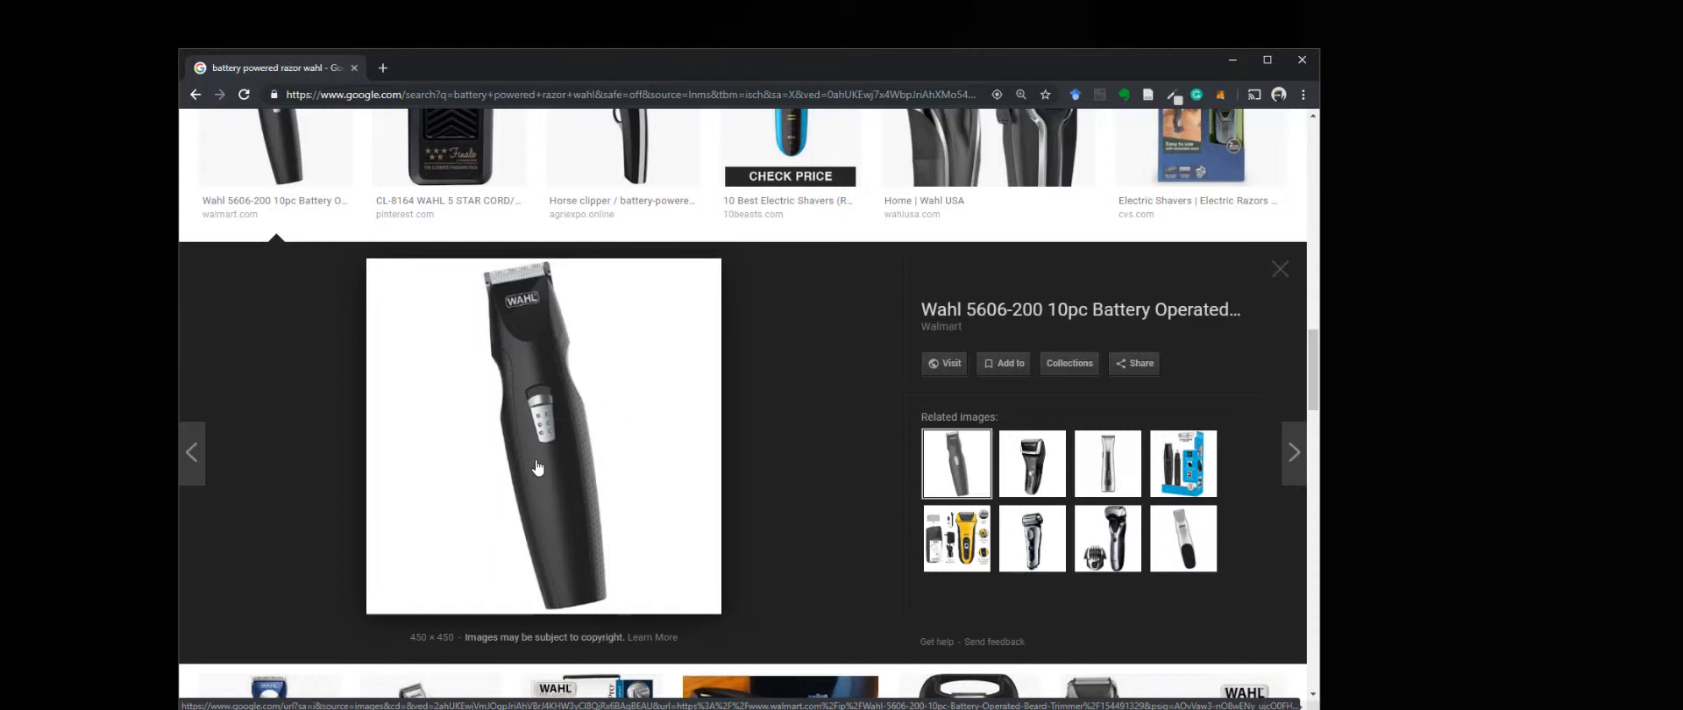
pyautogui.moveTo(600, 468)
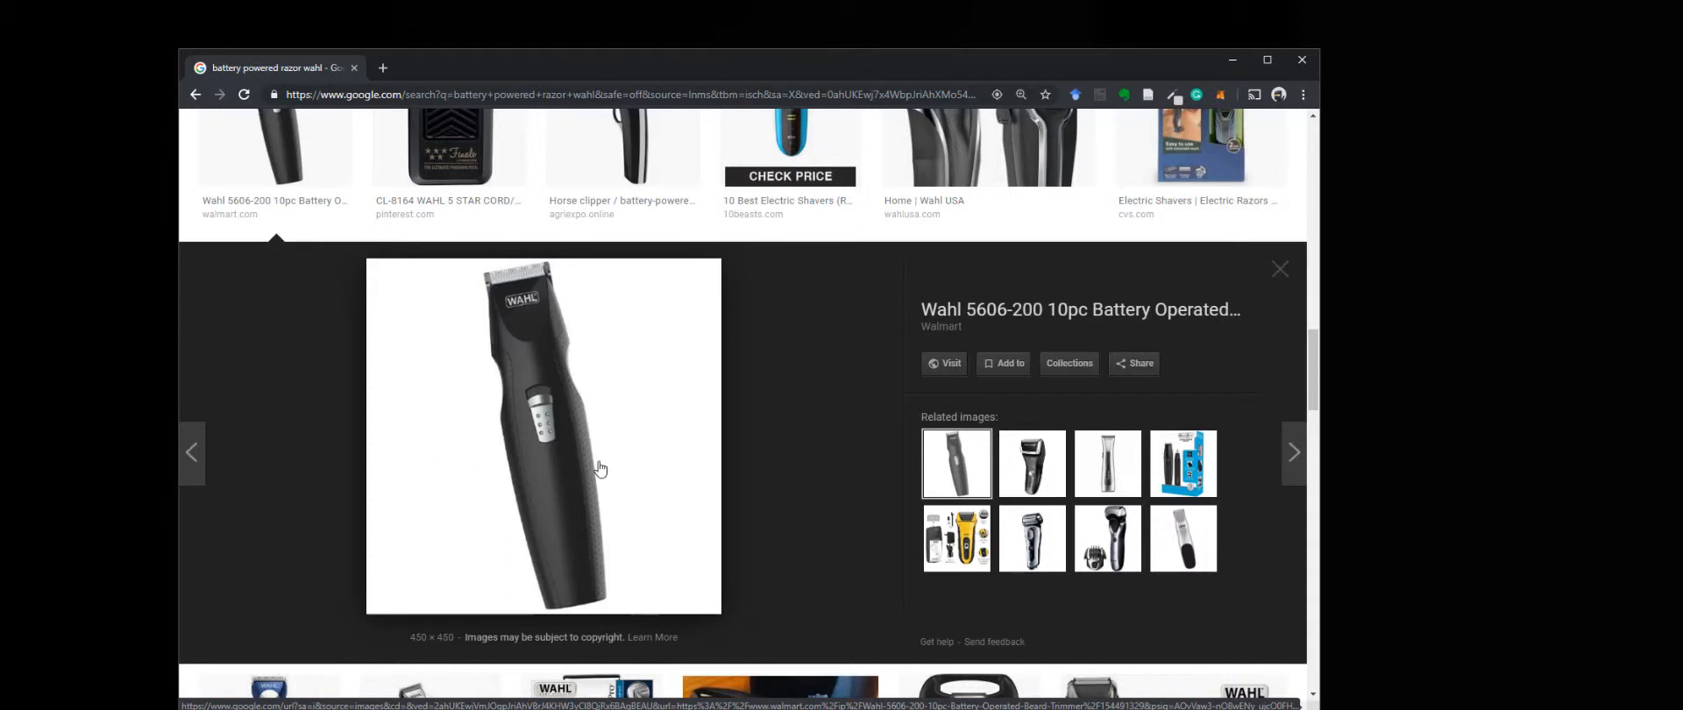
pyautogui.moveTo(553, 474)
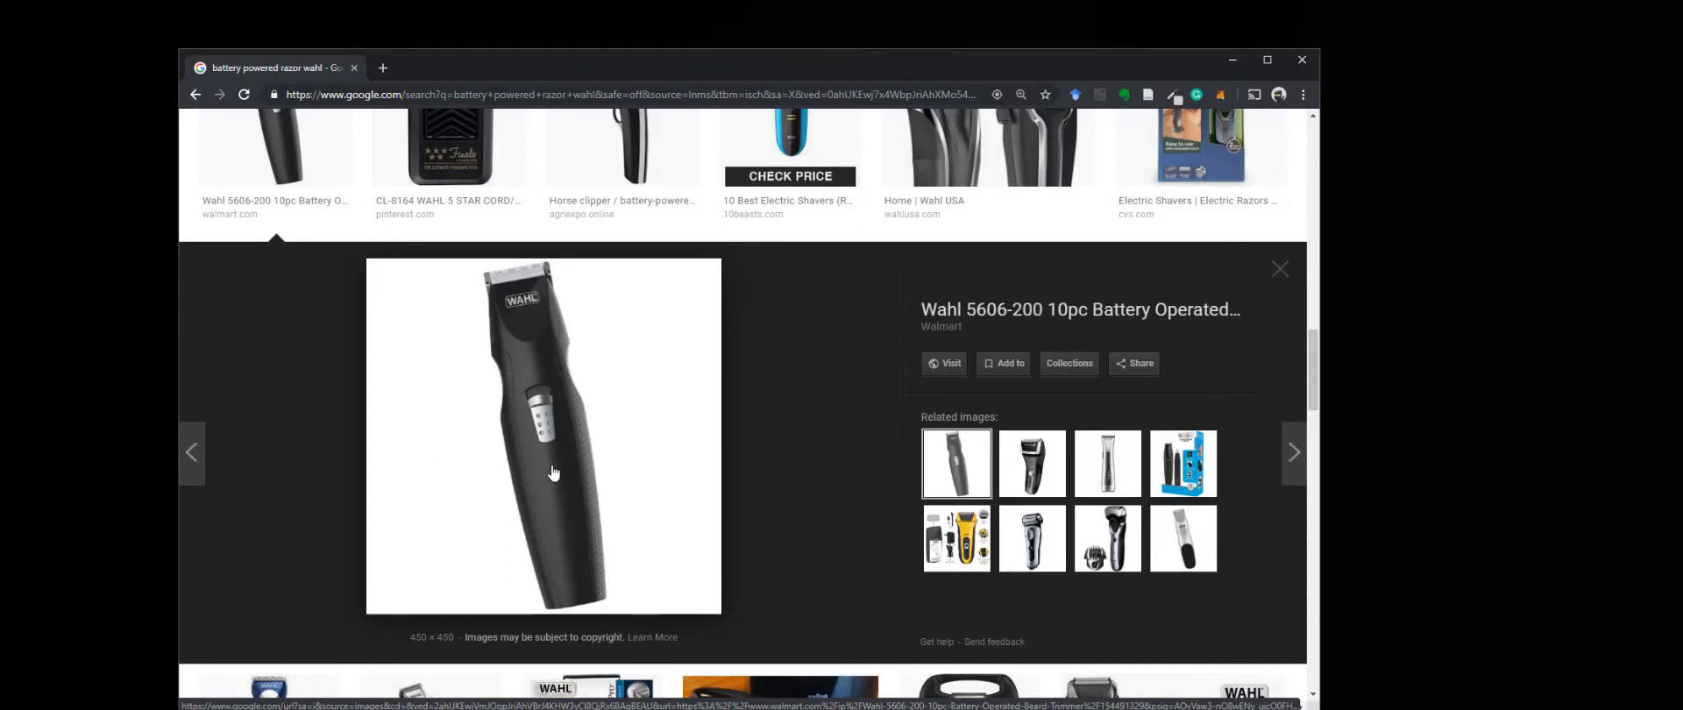
pyautogui.moveTo(476, 347)
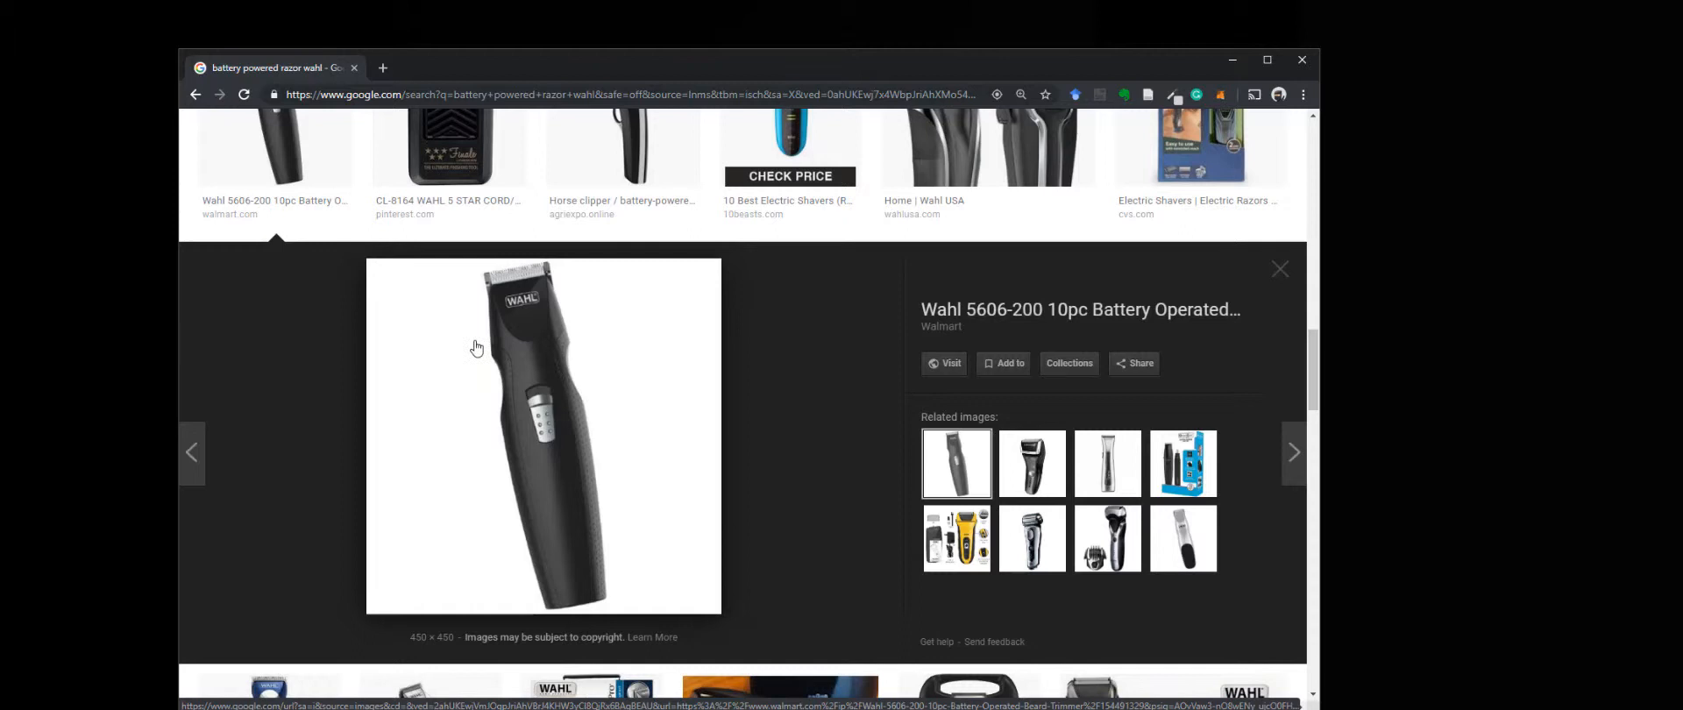
pyautogui.moveTo(491, 420)
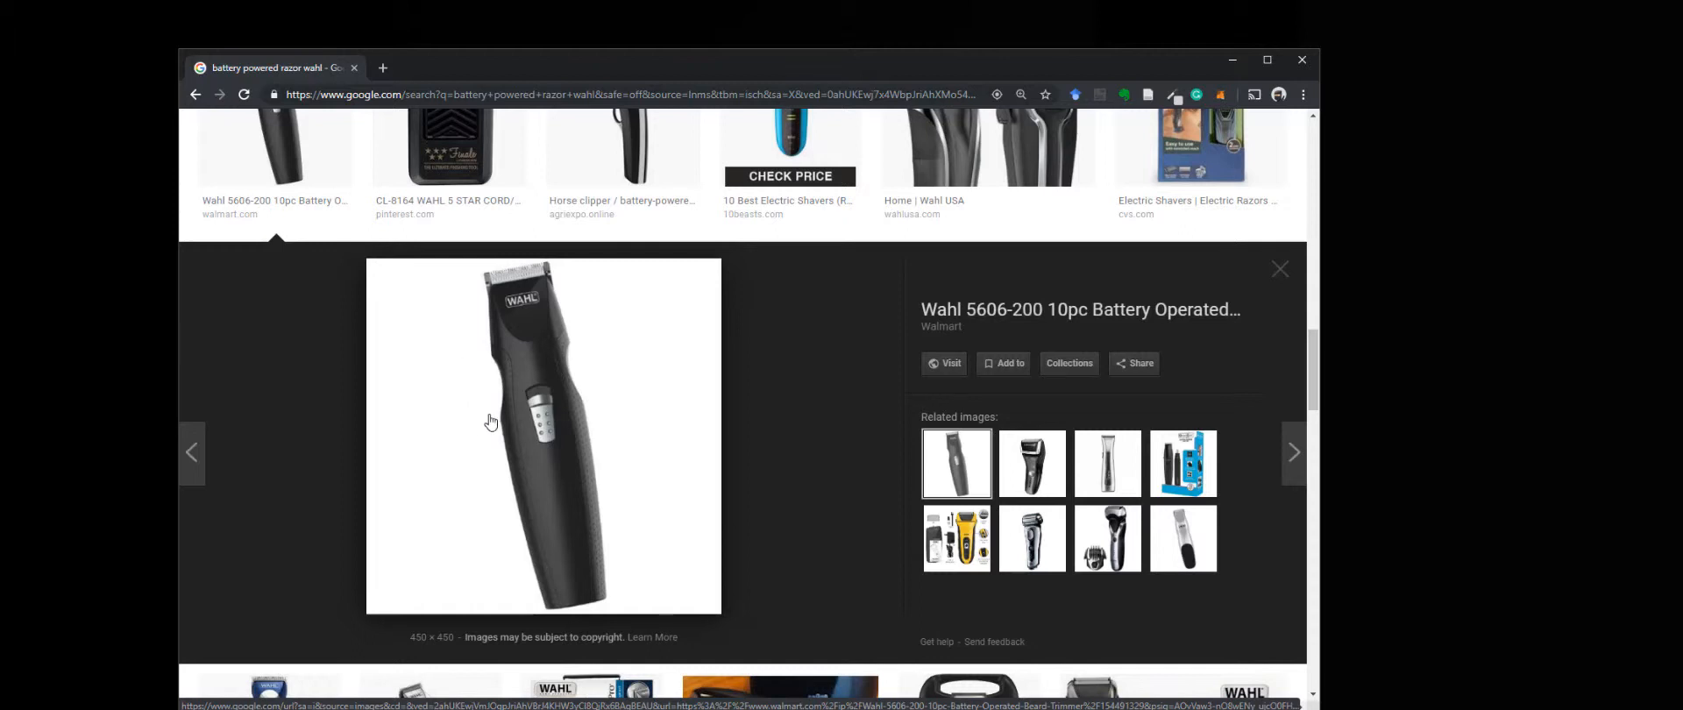